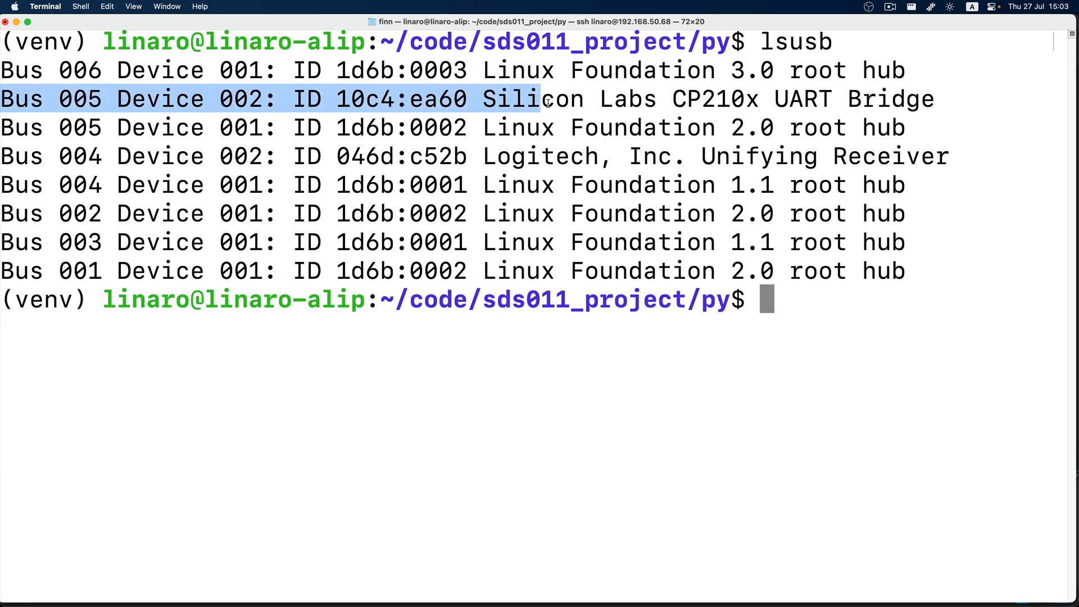
List /dev/tty* and confirm the sensor shows up as /dev/ttyUSB0
{"action": "type", "text": "ls"}
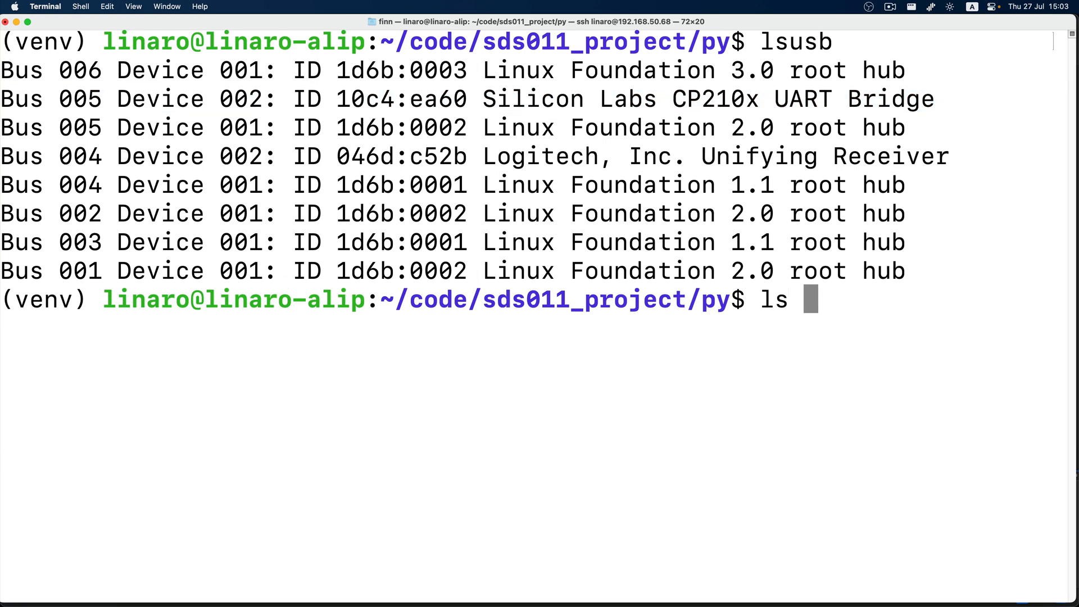
{"action": "type", "text": "/dev/tt"}
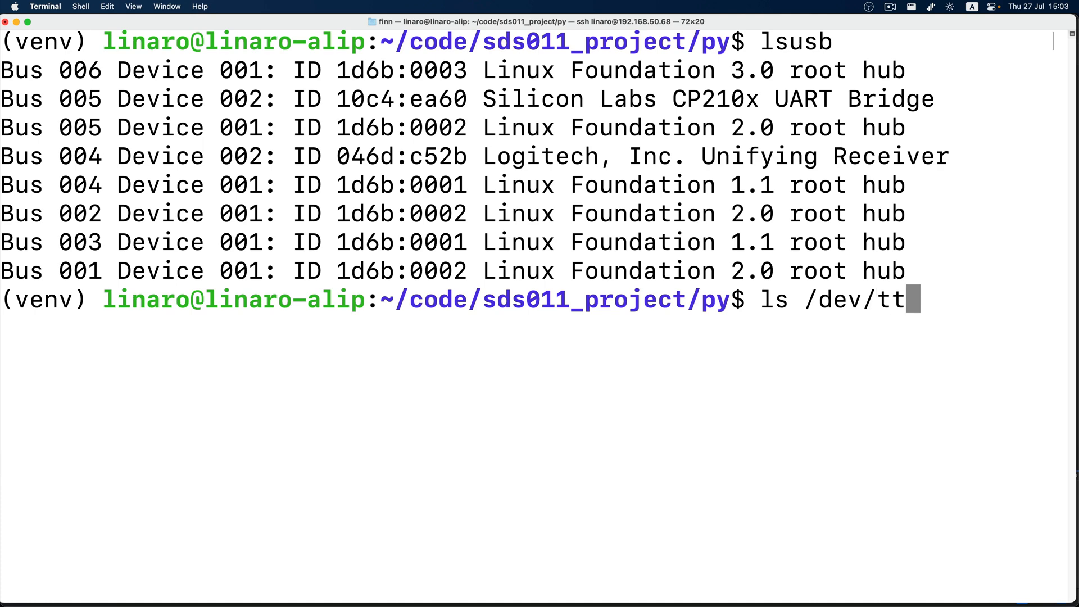
{"action": "type", "text": "y*"}
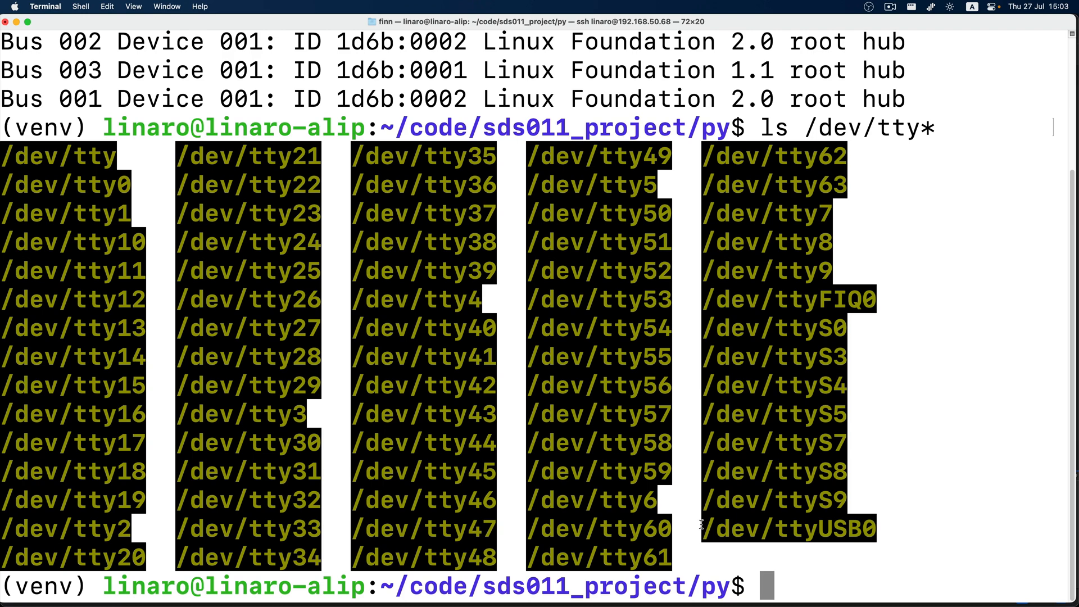
{"action": "double_click", "coordinate": [788, 529]}
{"action": "type", "text": "p"}
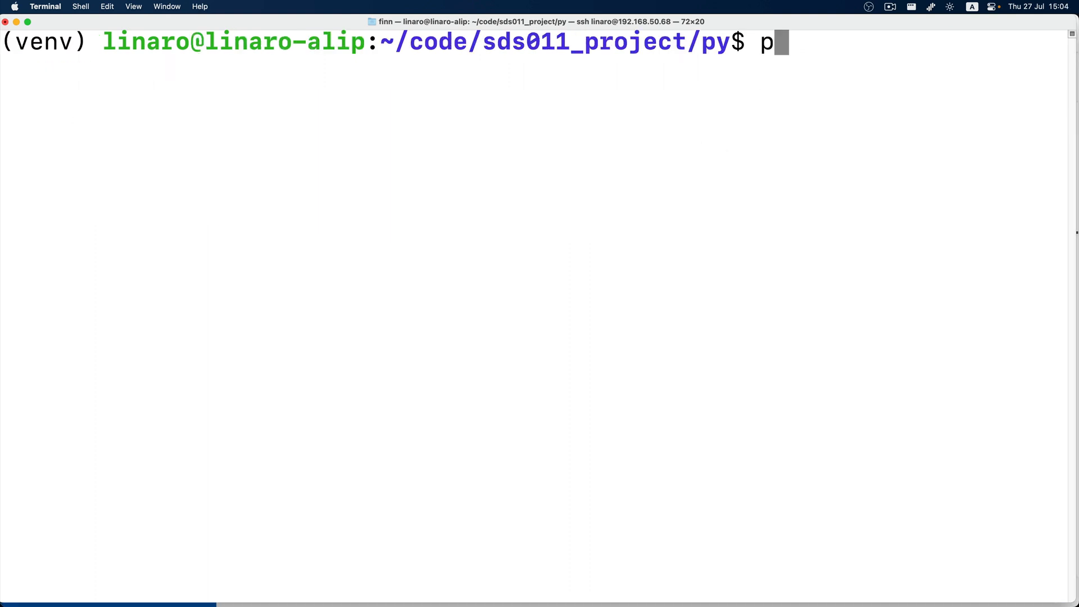
Install Flask and the py-sds011 library with pip
{"action": "type", "text": "ip install"}
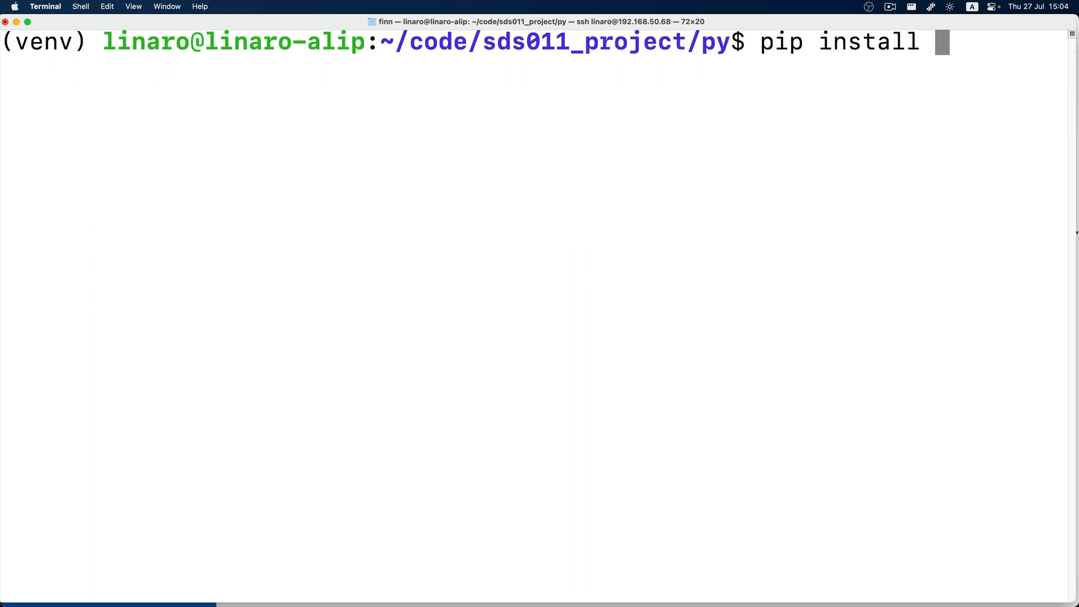
{"action": "type", "text": "Flask"}
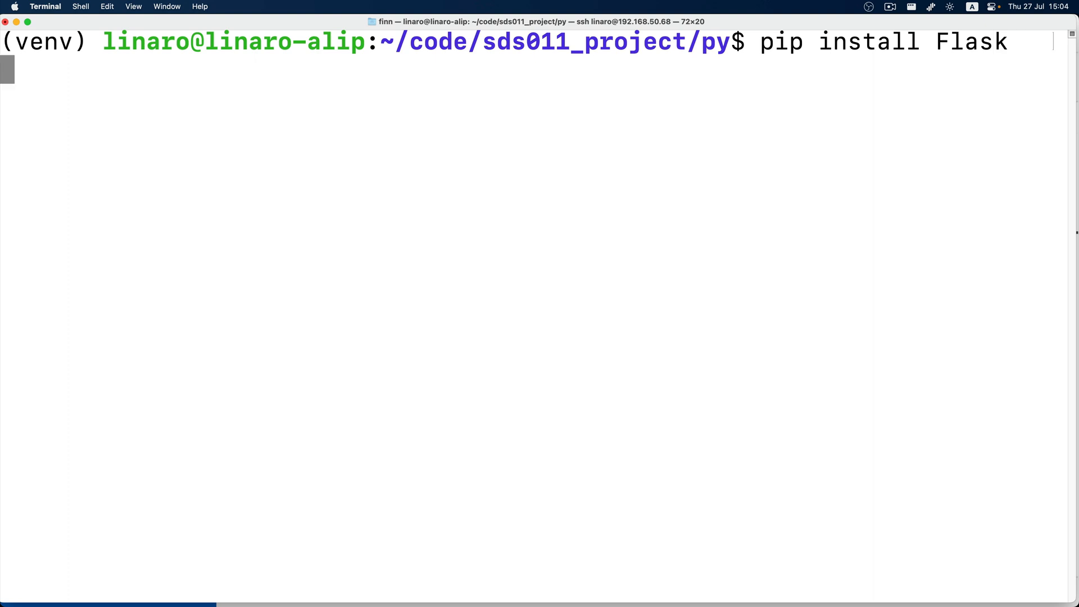
{"action": "key", "text": "Return"}
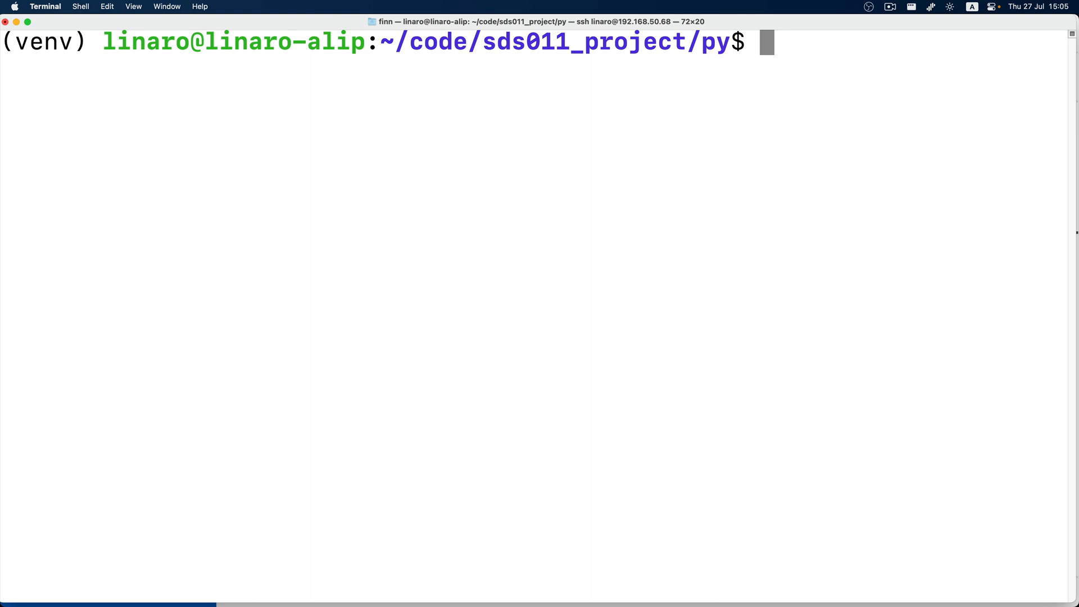
{"action": "type", "text": "pip install py"}
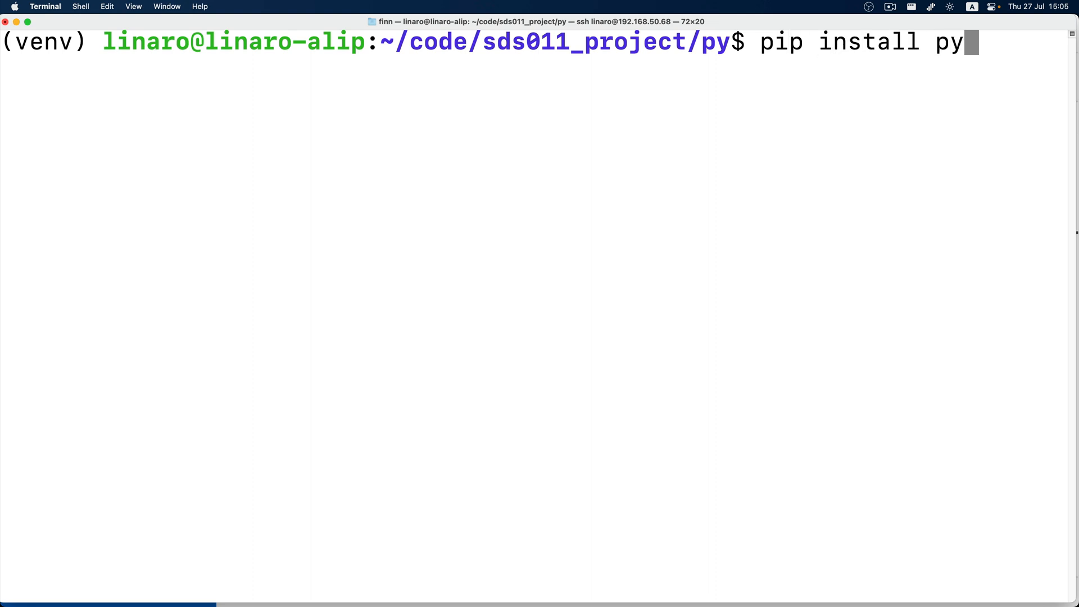
{"action": "type", "text": "-sds011"}
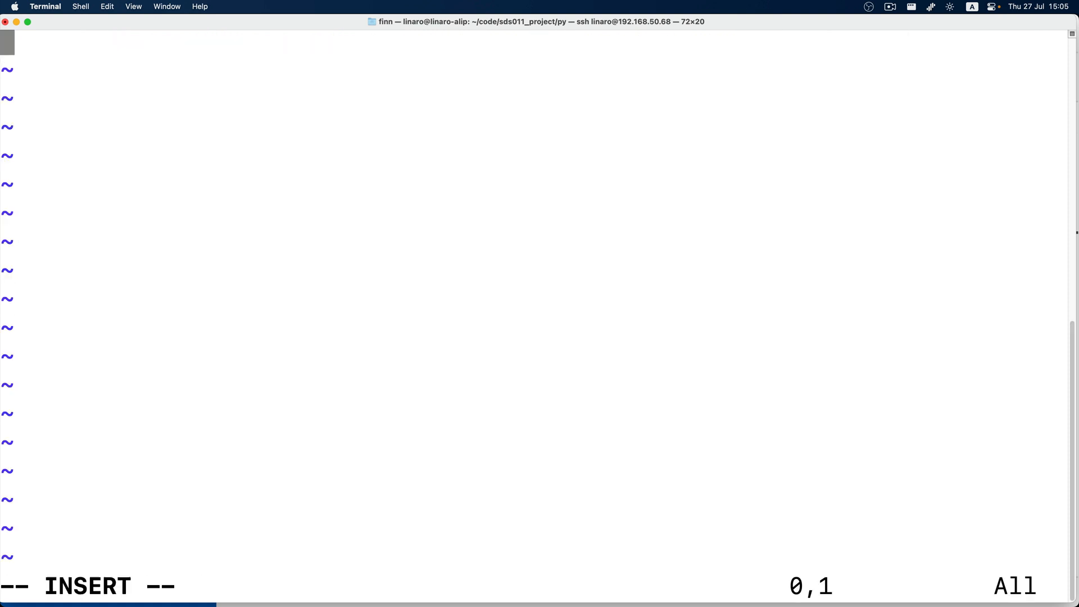
Import Flask and SDS011, create the sensor on /dev/ttyUSB0 in query mode and wake it
{"action": "type", "text": "from flask import Flask, jsonify"}
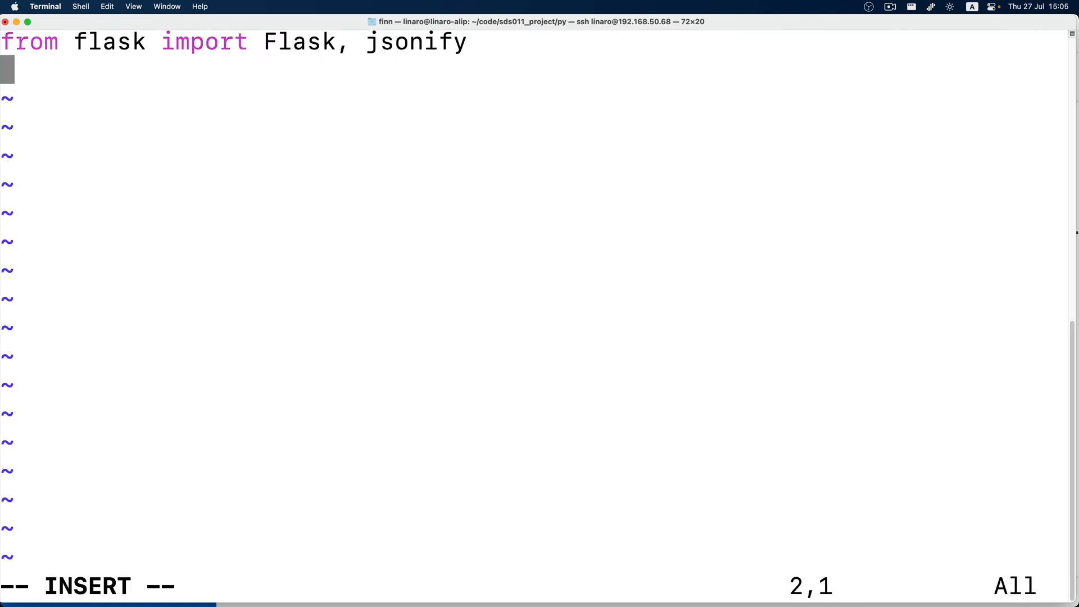
{"action": "type", "text": "from sds011 import SDS011"}
{"action": "type", "text": "app = Flask(__name__"}
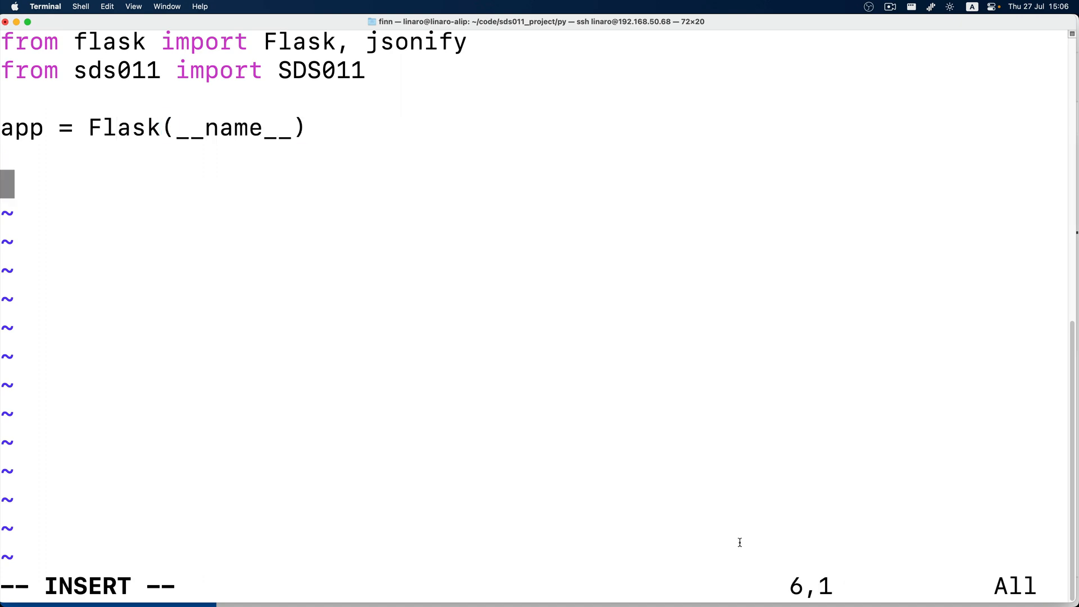
{"action": "type", "text": "sensor = SDS011(\"/dev/ttyUSB0\", use_q"}
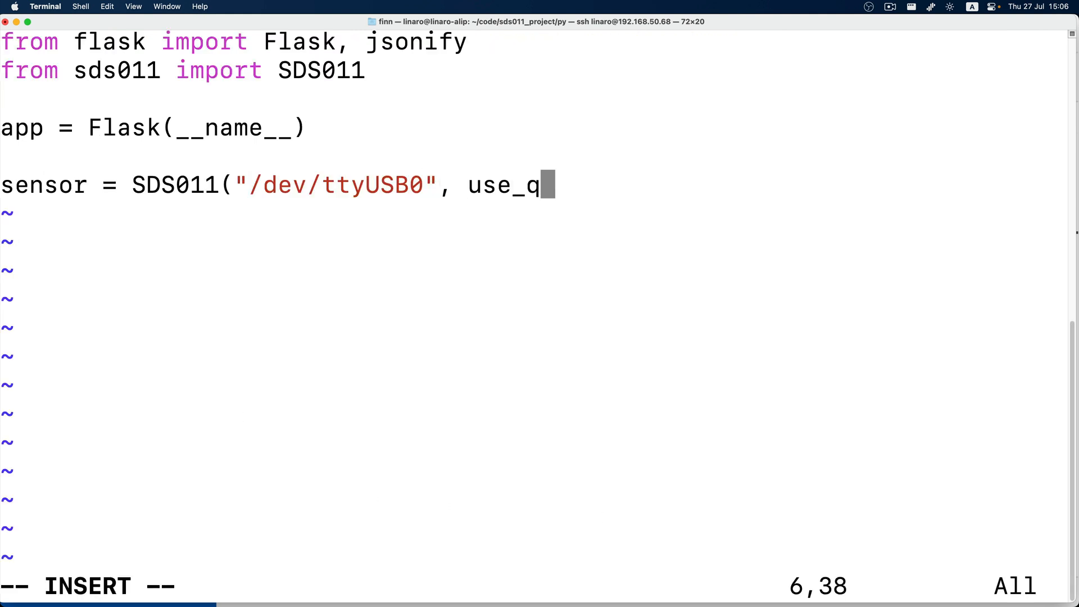
{"action": "type", "text": "uery_mode=True)"}
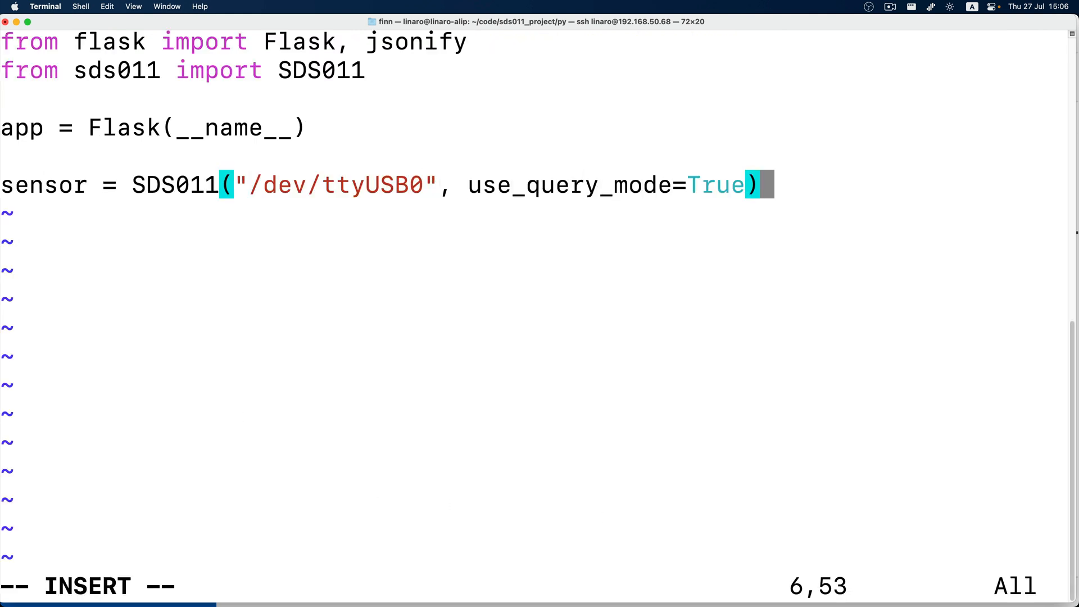
{"action": "type", "text": "sensor.sleep(sleep=Fa"}
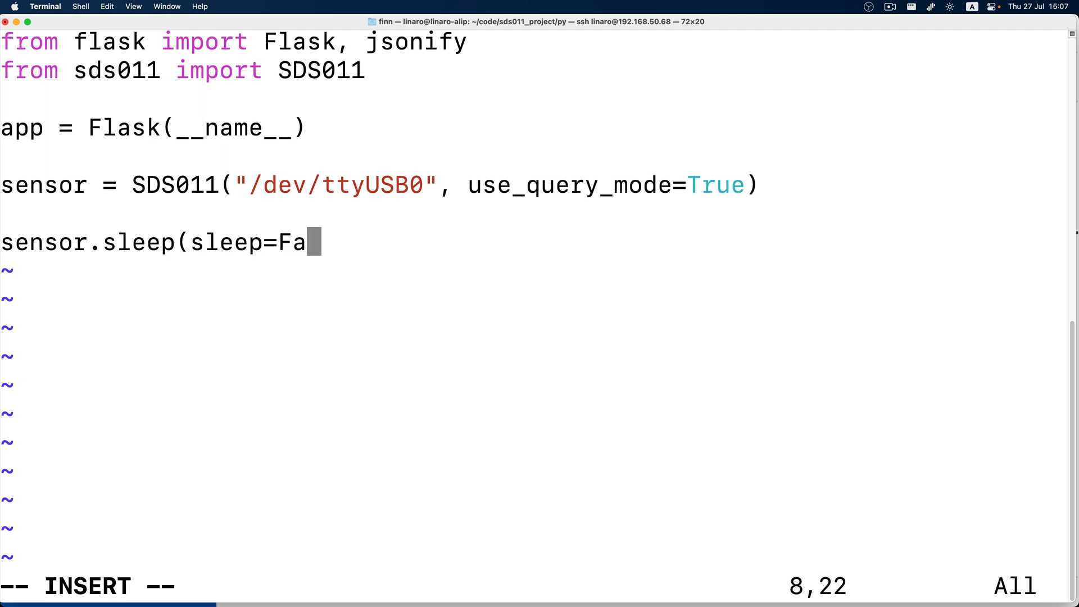
{"action": "type", "text": "lse)"}
{"action": "type", "text": "def home_page("}
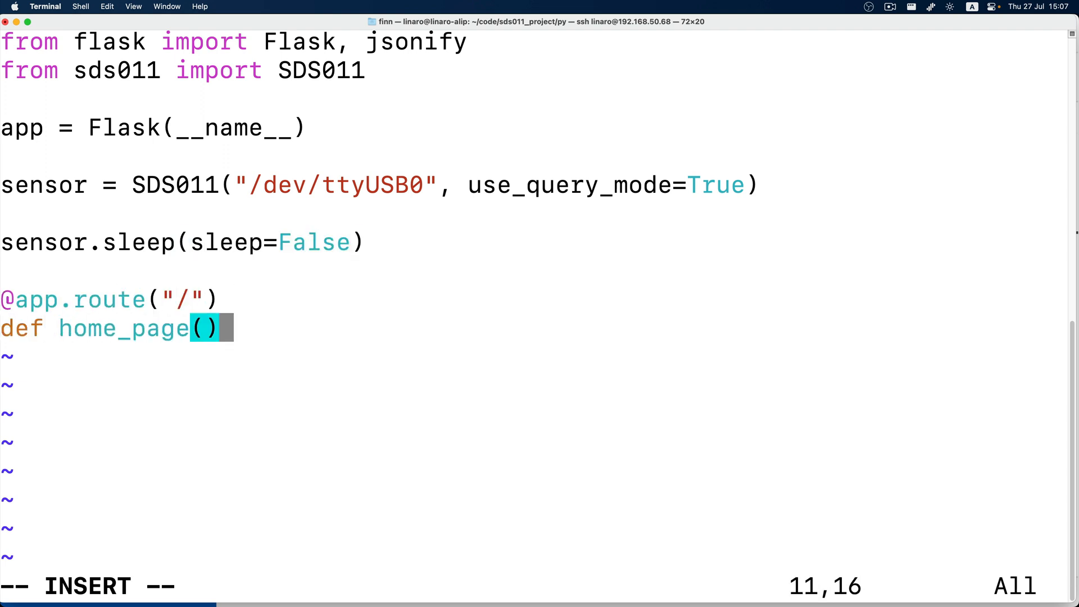
Begin the home_page route that queries the sensor and returns pm25 and pm10 via jsonify
{"action": "type", "text": ":"}
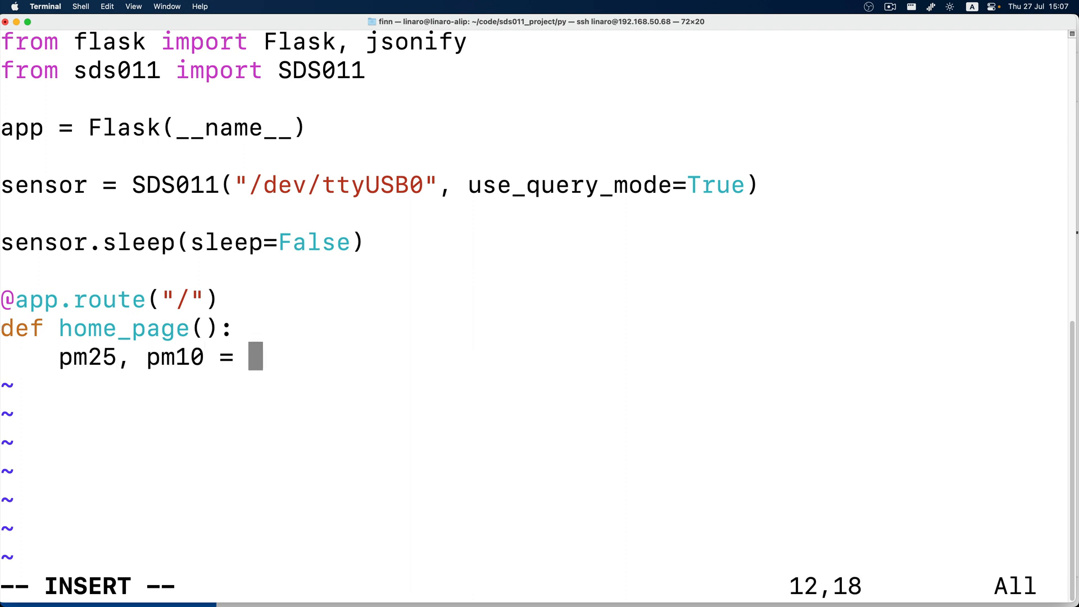
{"action": "type", "text": "sensor.query()"}
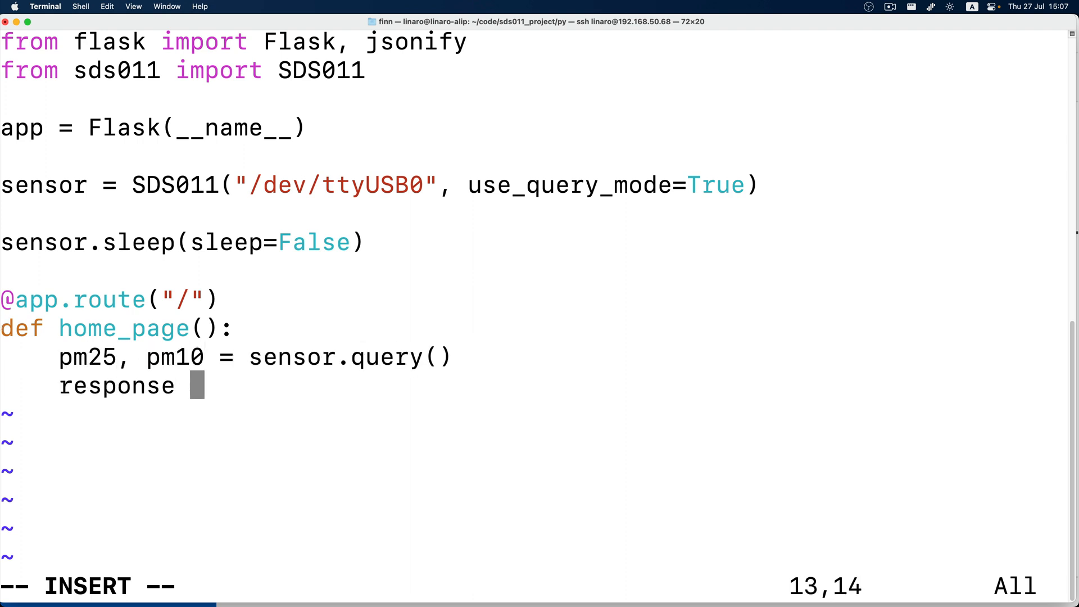
{"action": "type", "text": "= jsonify({\""}
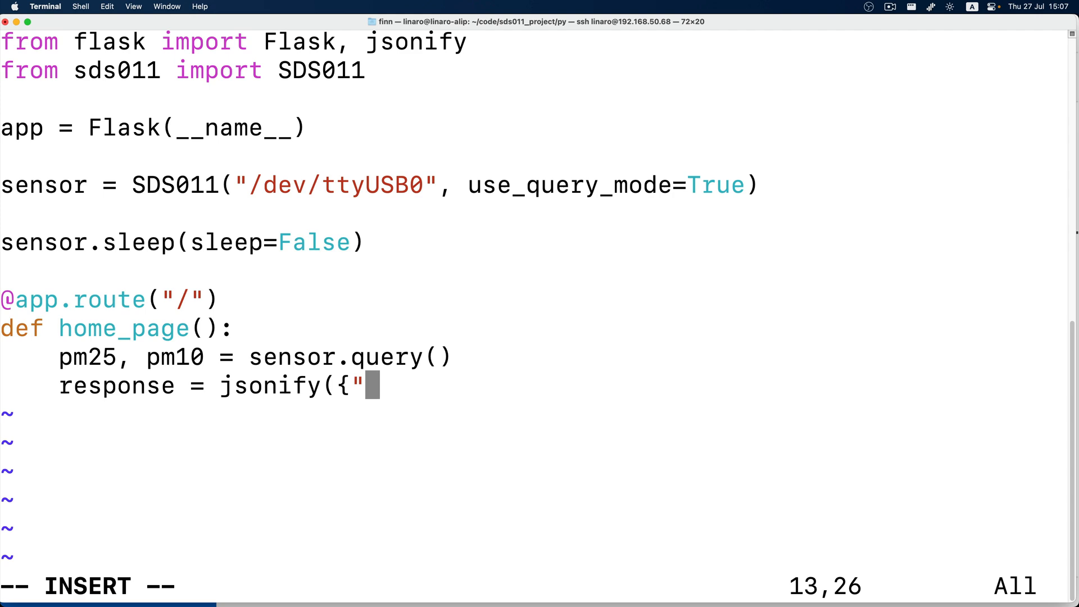
{"action": "type", "text": "pm25\": pm25, \"pm10\""}
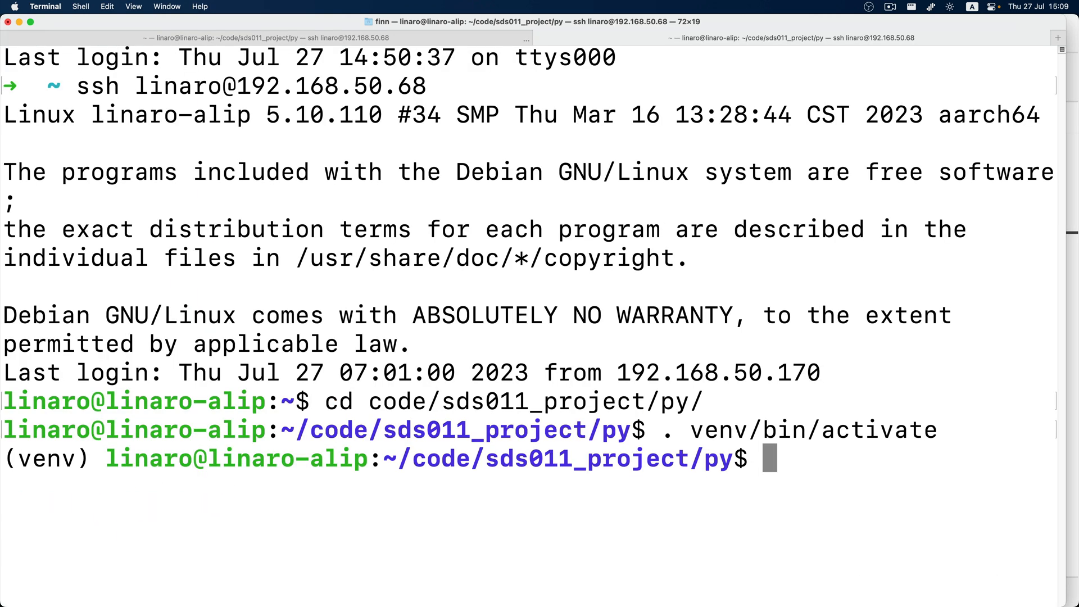
Start flask run --debug and create the sds011-react Vite project with the react template
{"action": "type", "text": "flask run --debug"}
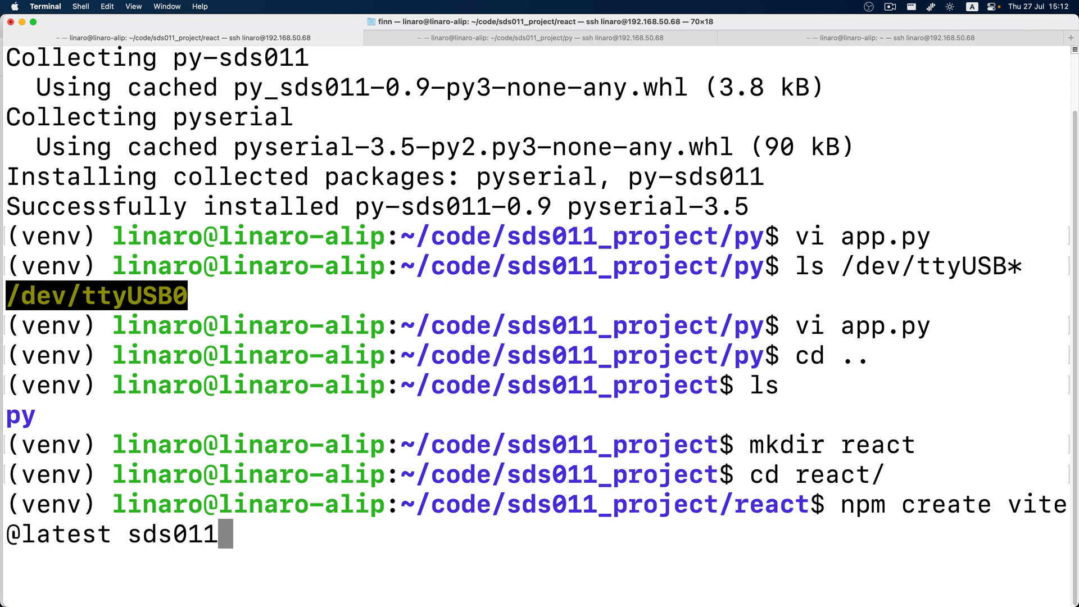
{"action": "type", "text": "-react -- --template react"}
{"action": "type", "text": "npm run dev"}
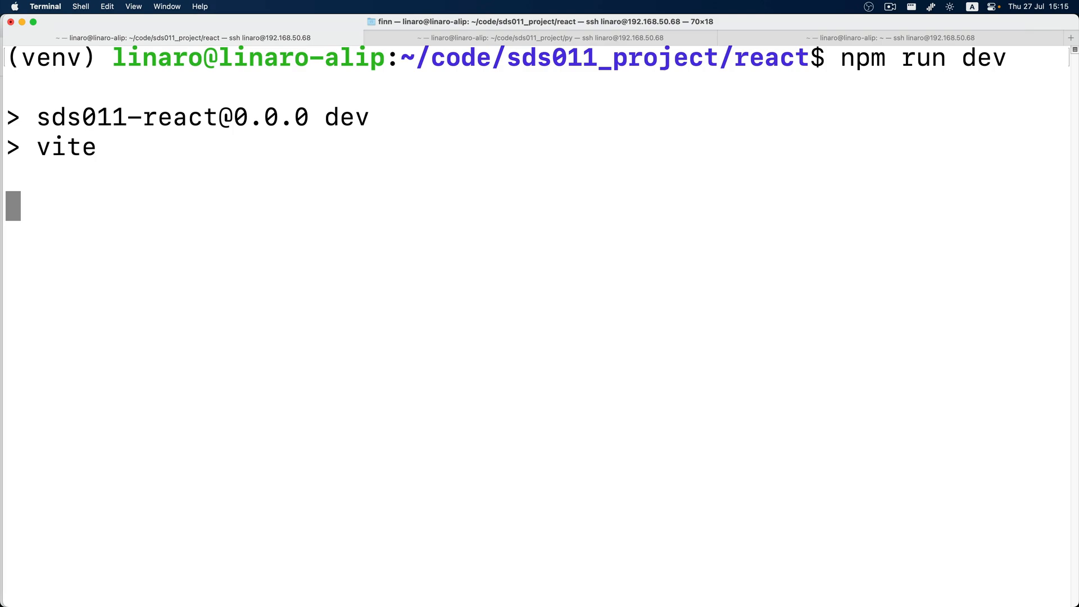
Launch Firefox on localhost:5173 from the device's terminal to show the Vite + React starter
{"action": "left_click", "coordinate": [890, 7]}
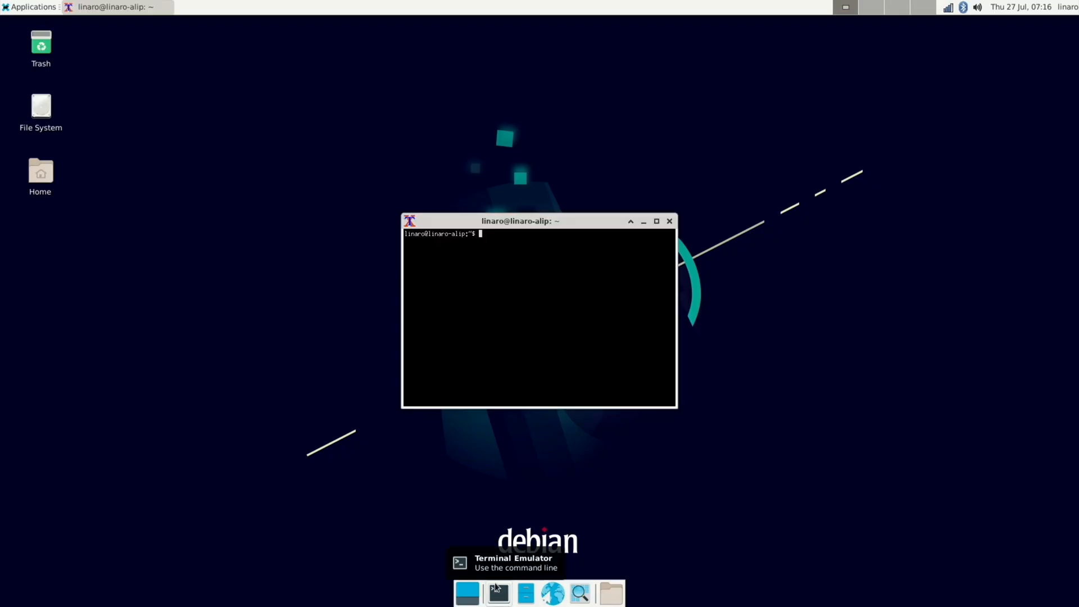
{"action": "type", "text": "firefox localhost:5173"}
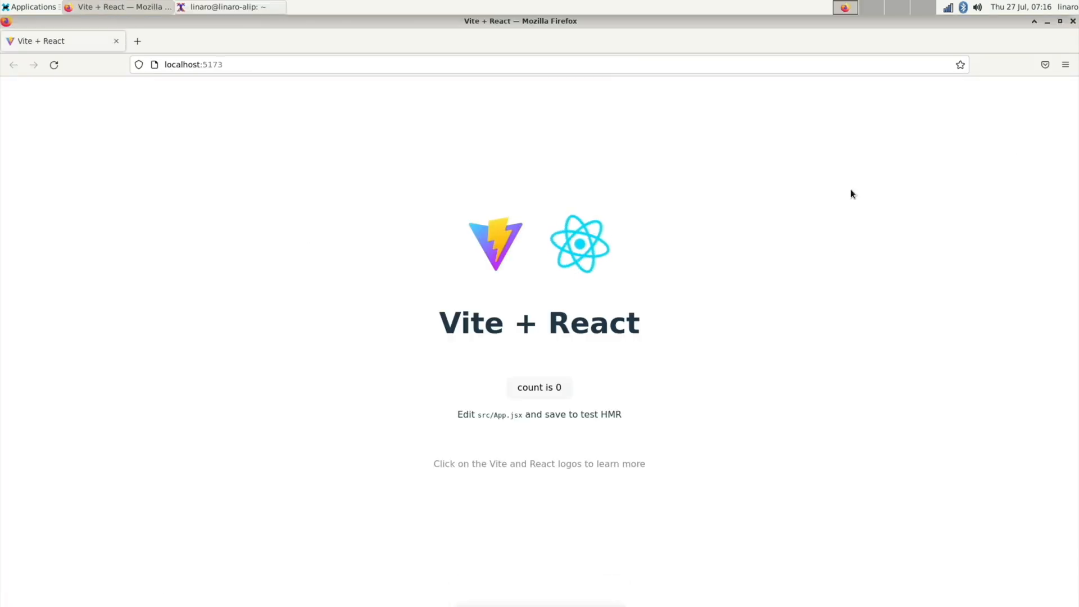
{"action": "key", "text": "F12"}
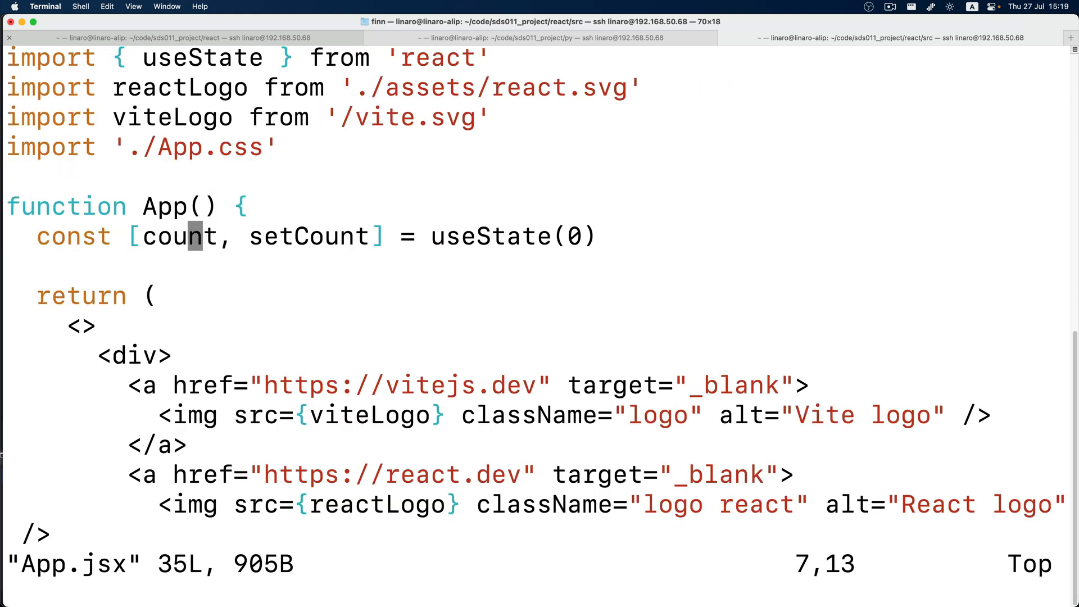
Rename the count state in App.jsx to pm25 with useState("N/A")
{"action": "type", "text": "pm25"}
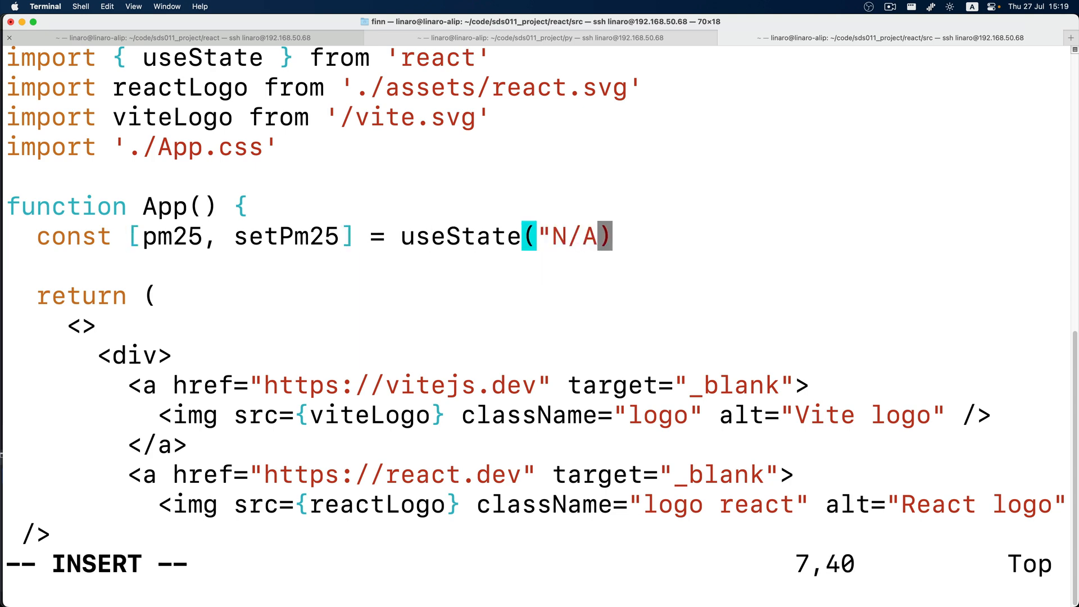
{"action": "scroll", "scroll_direction": "down", "scroll_amount": 3}
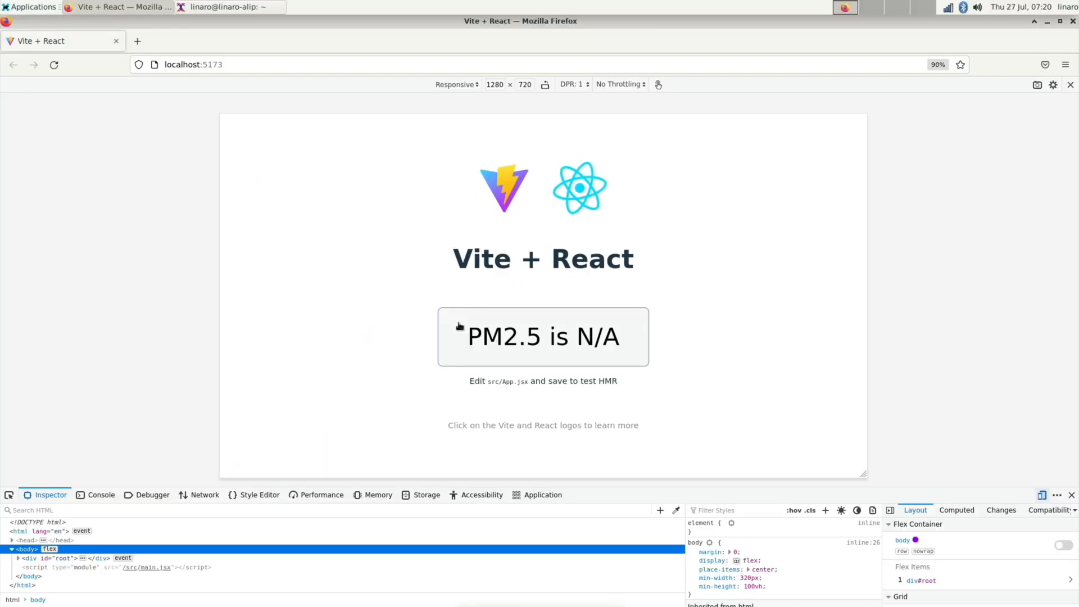
{"action": "mouse_move", "coordinate": [693, 330]}
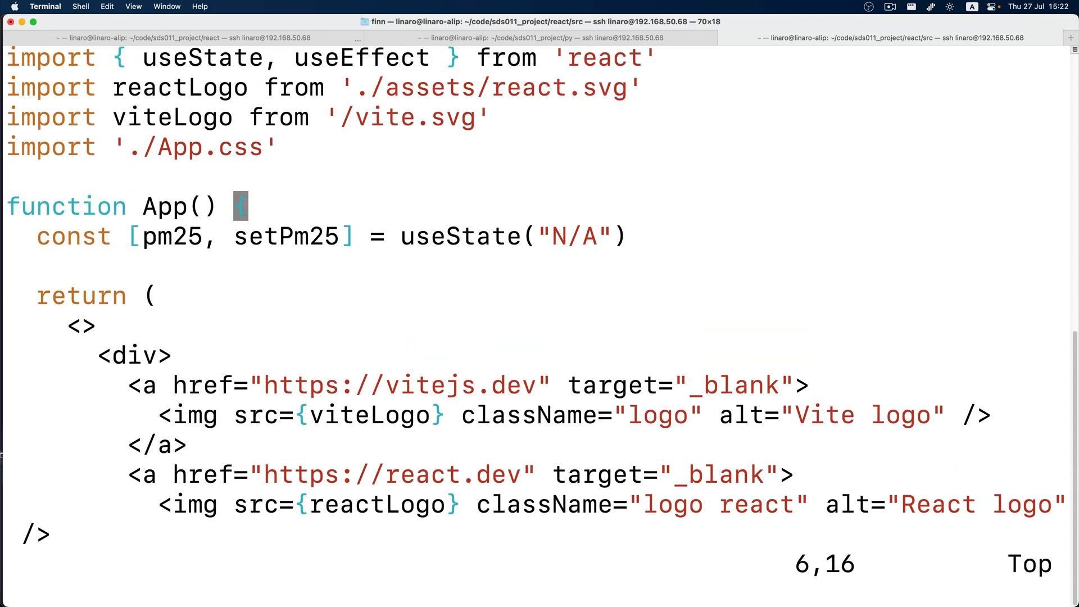
Add a useEffect fetch in App.jsx and an Access-Control-Allow-Origin * header in app.py
{"action": "type", "text": "useEffect("}
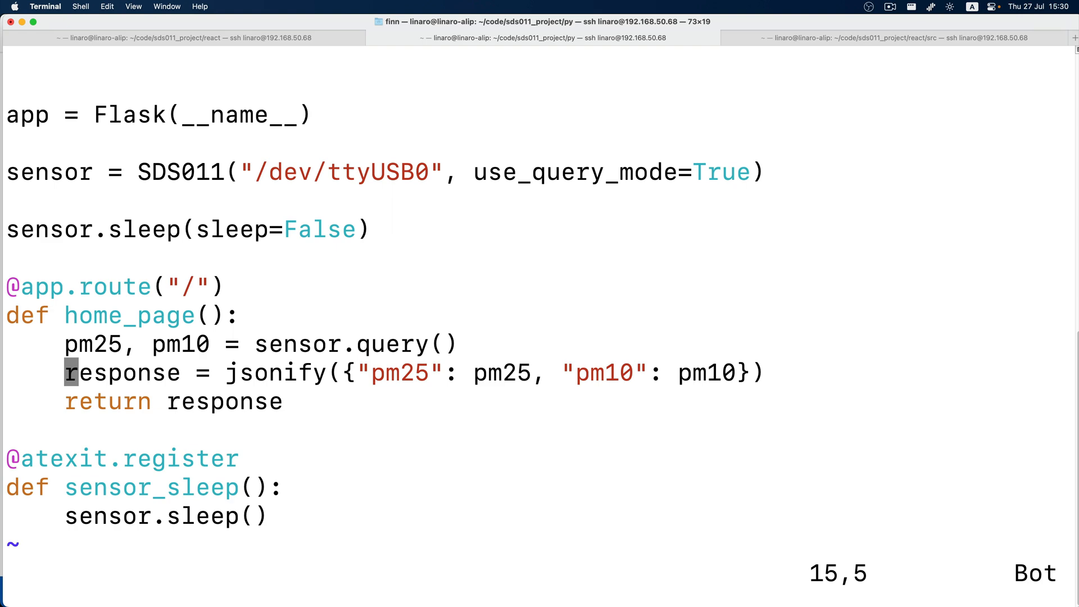
{"action": "type", "text": "response.headers.add(\"Access-Control-Allow-Origin\","}
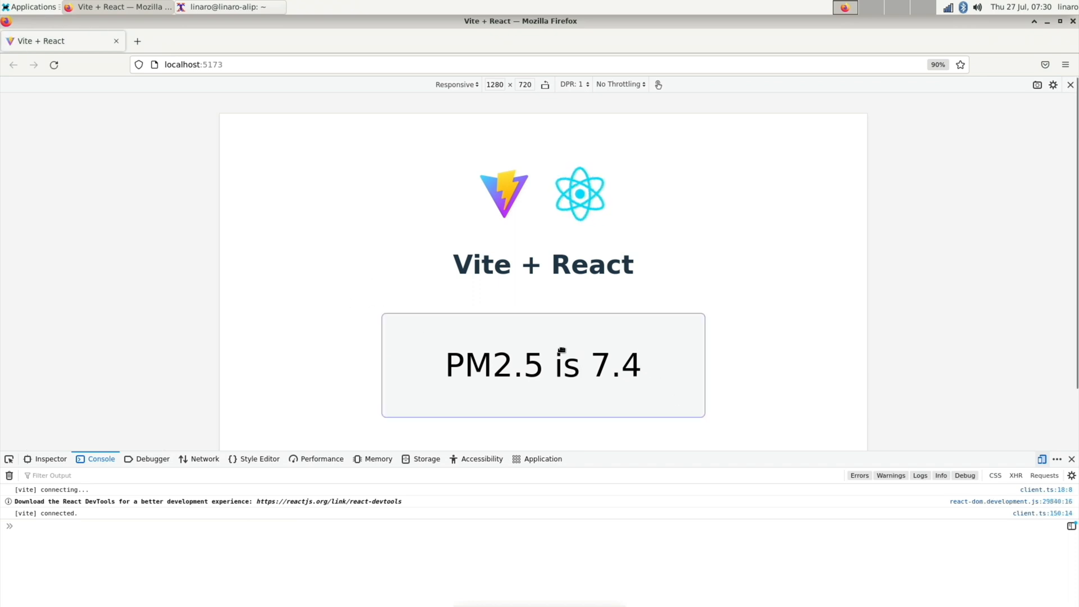
Reload the Firefox page to see the live PM2.5 is 7.4 reading
{"action": "left_click", "coordinate": [54, 66]}
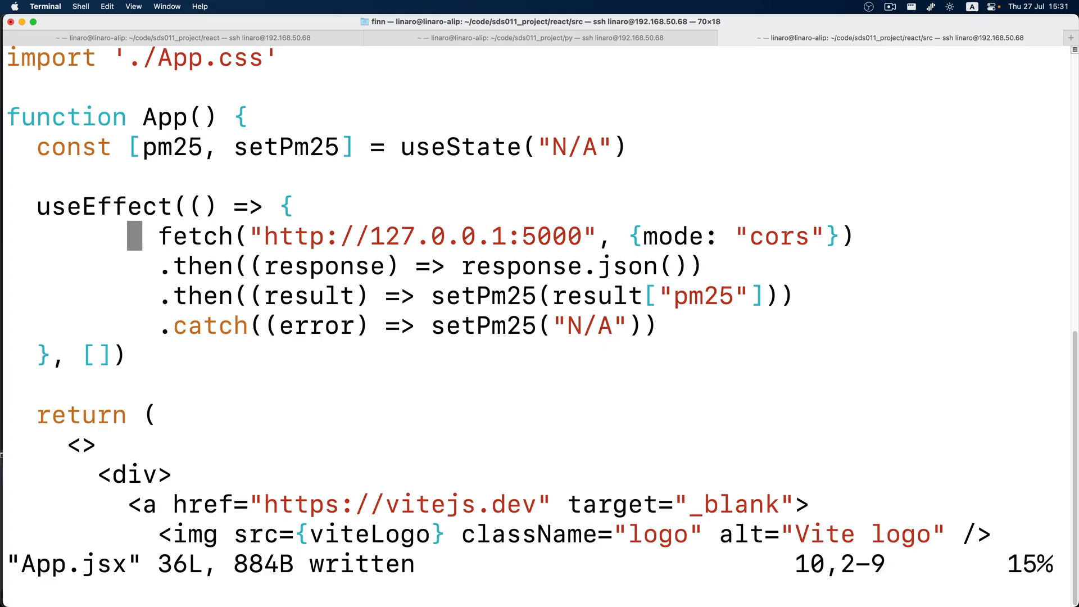
Wrap the fetch in a 3000 ms queryInterval and return clearInterval(queryInterval) from useEffect
{"action": "type", "text": "const"}
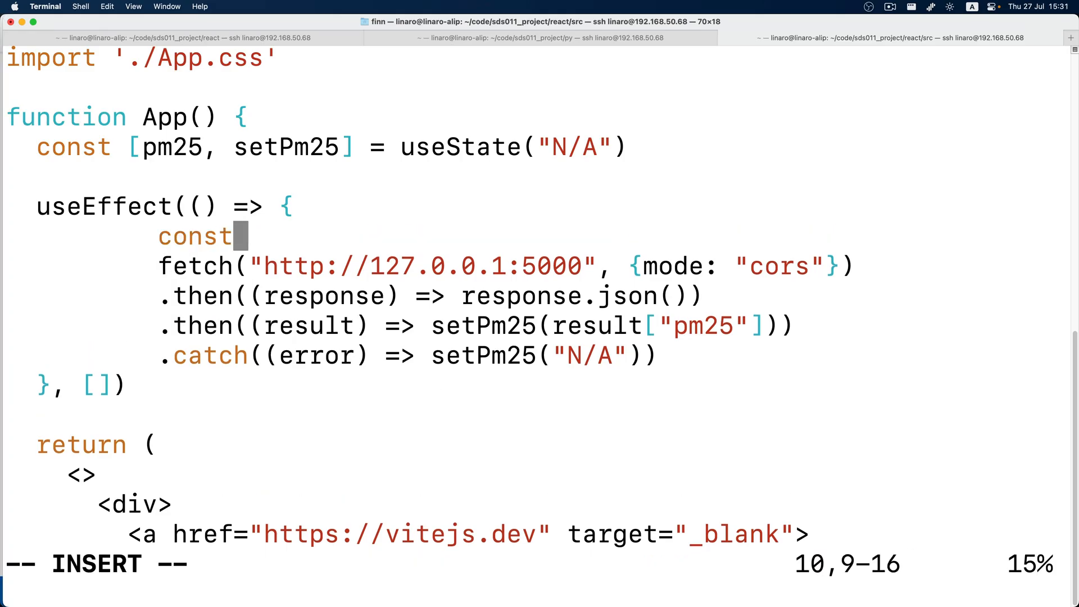
{"action": "type", "text": "queryInterval = setI"}
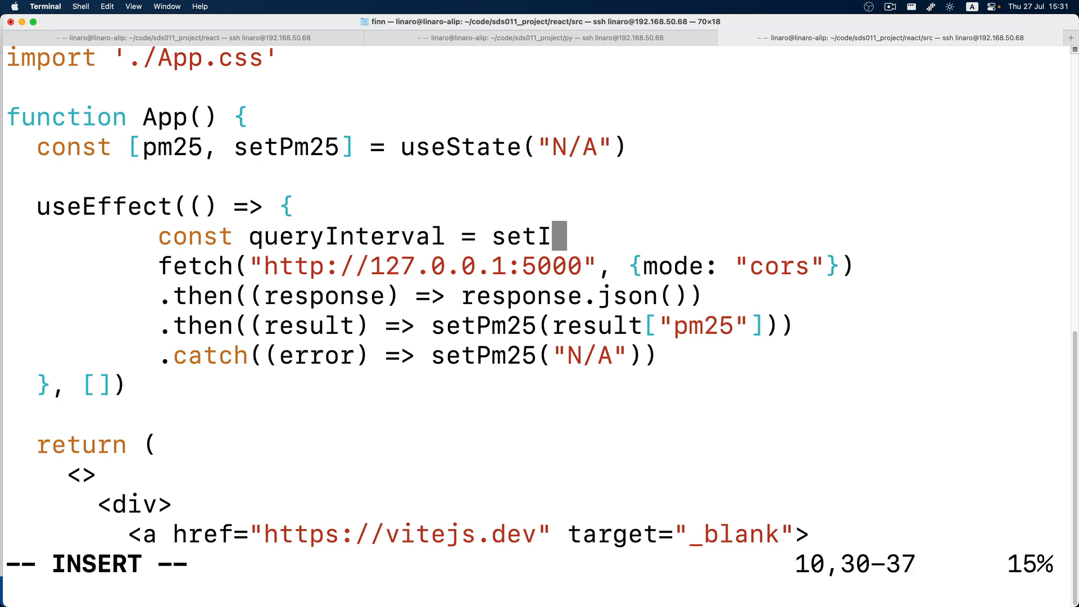
{"action": "type", "text": "nterval(() => {"}
{"action": "type", "text": "}, 3000"}
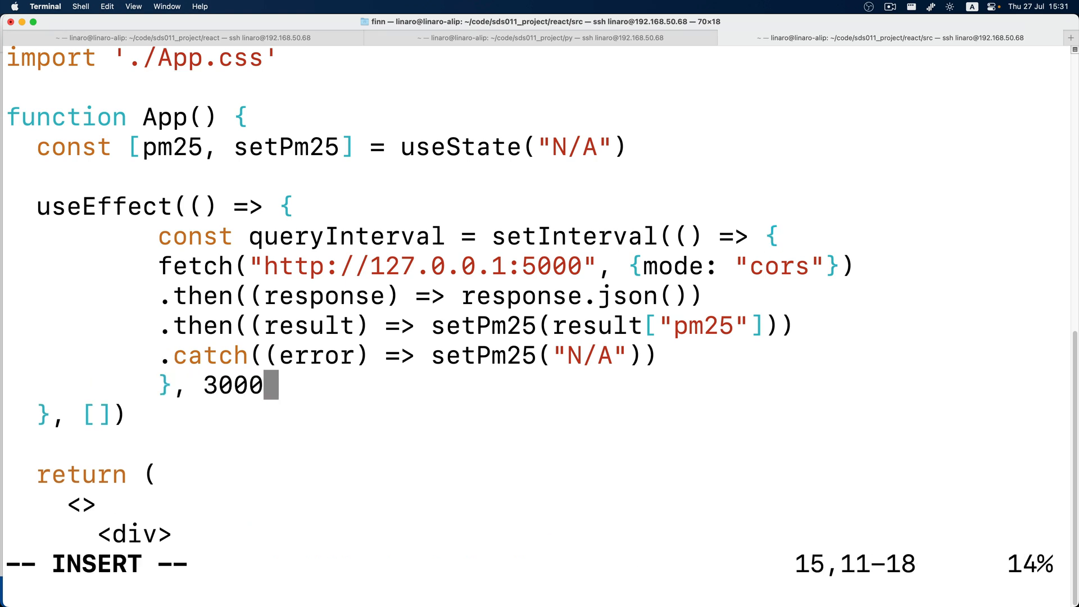
{"action": "type", "text": "return () =>"}
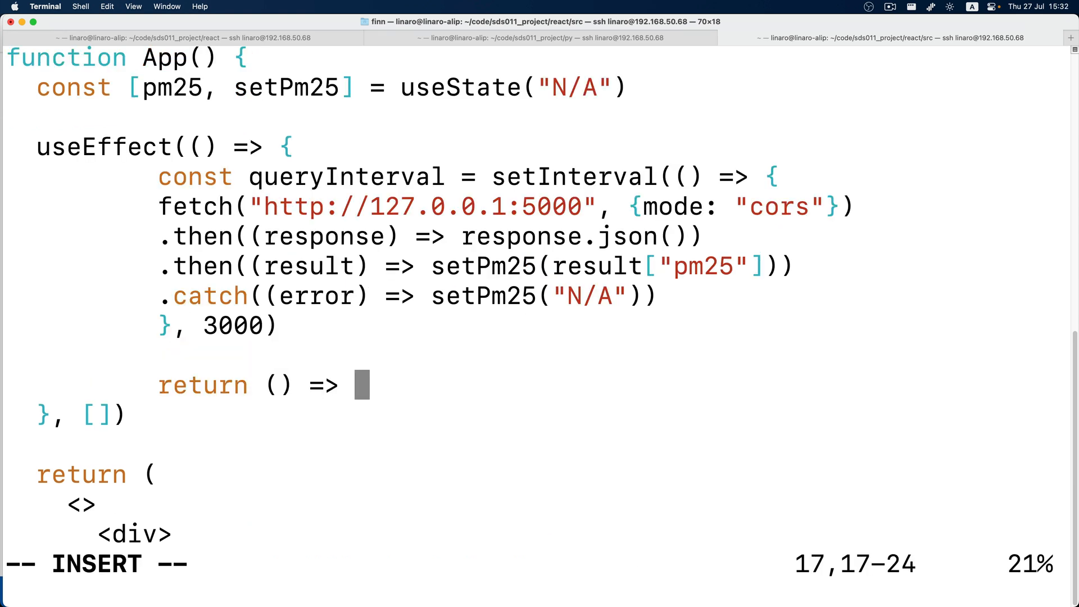
{"action": "type", "text": "clearInterval(queryInterval"}
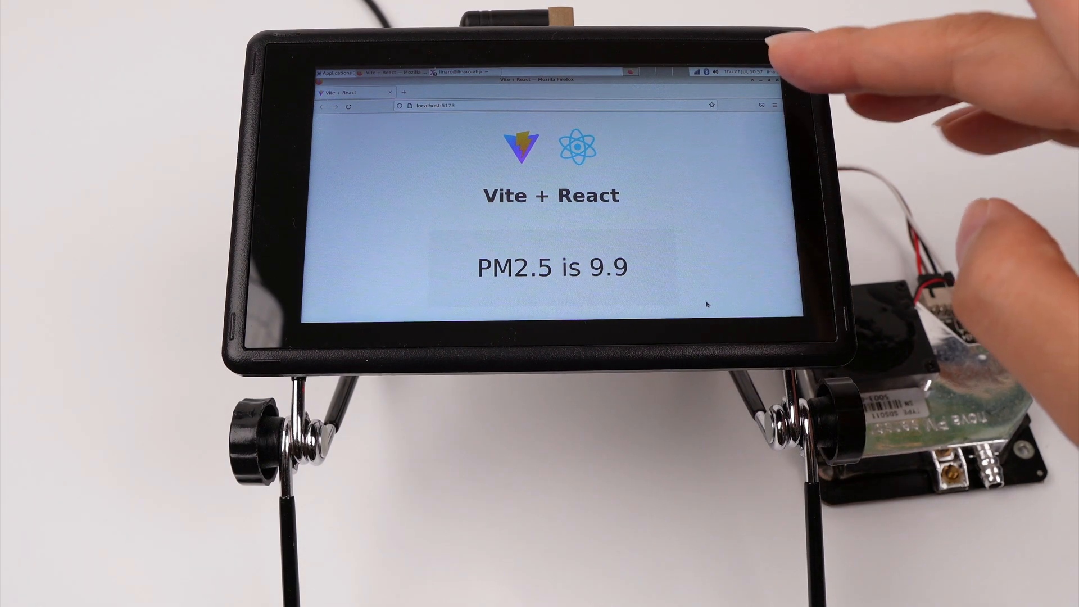
Zoom the Firefox page in to 110% from the hamburger menu
{"action": "left_click", "coordinate": [774, 106]}
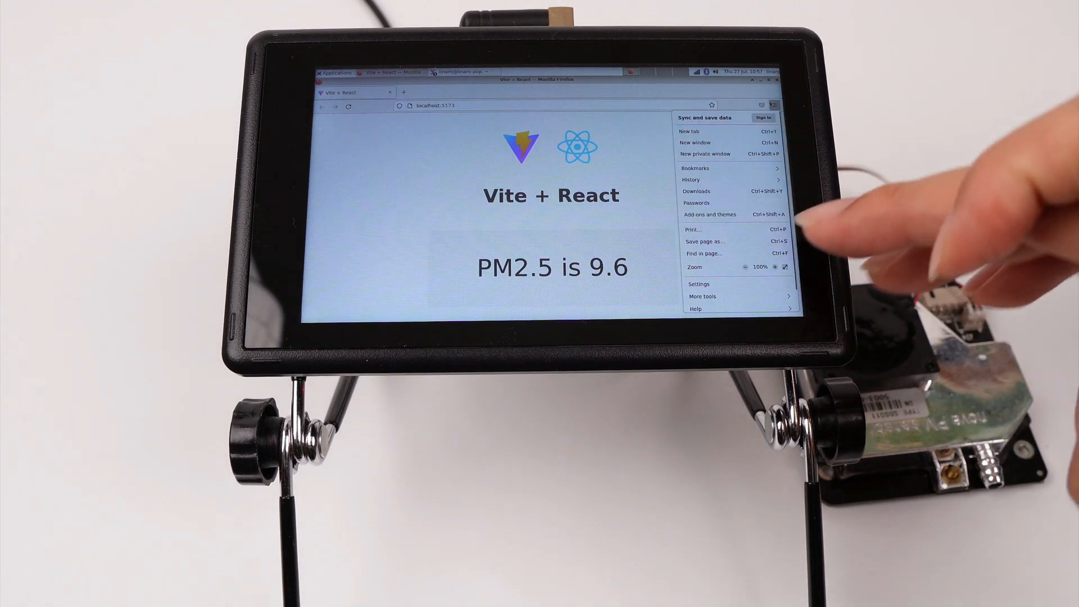
{"action": "left_click", "coordinate": [774, 268]}
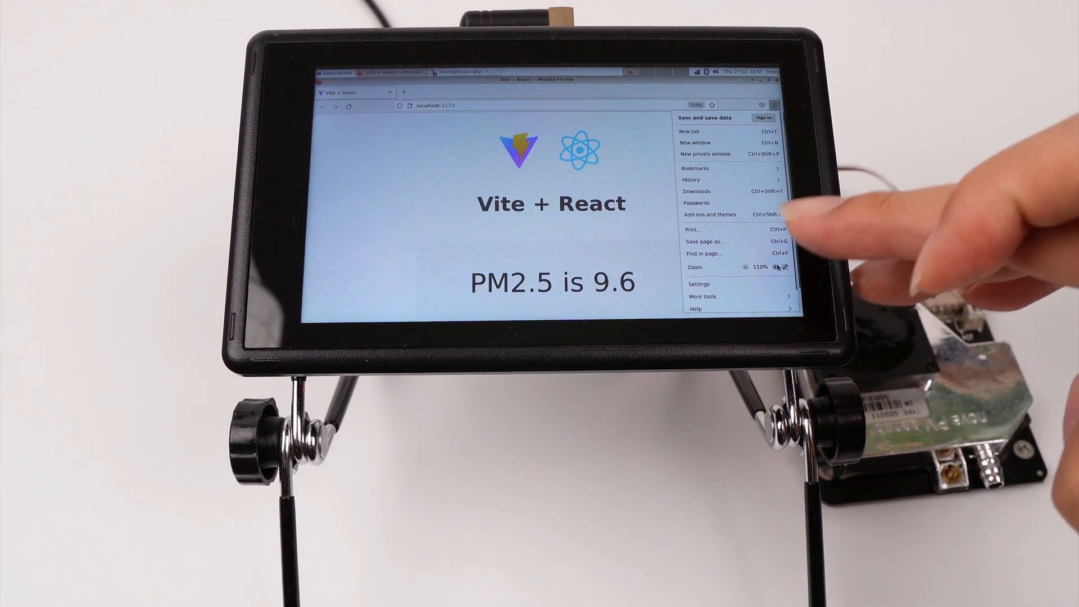